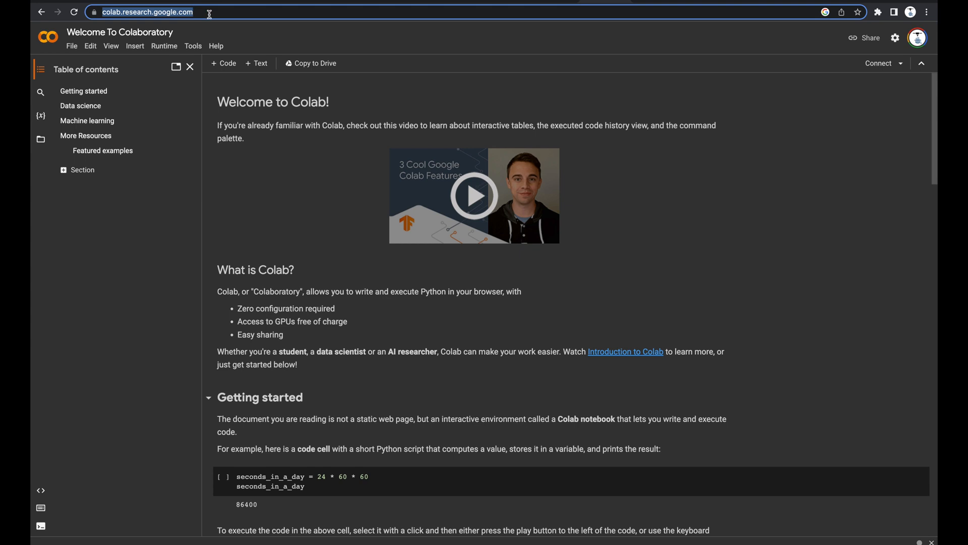
# Show the File menu options on the Colab welcome page
pyautogui.click(121, 33)
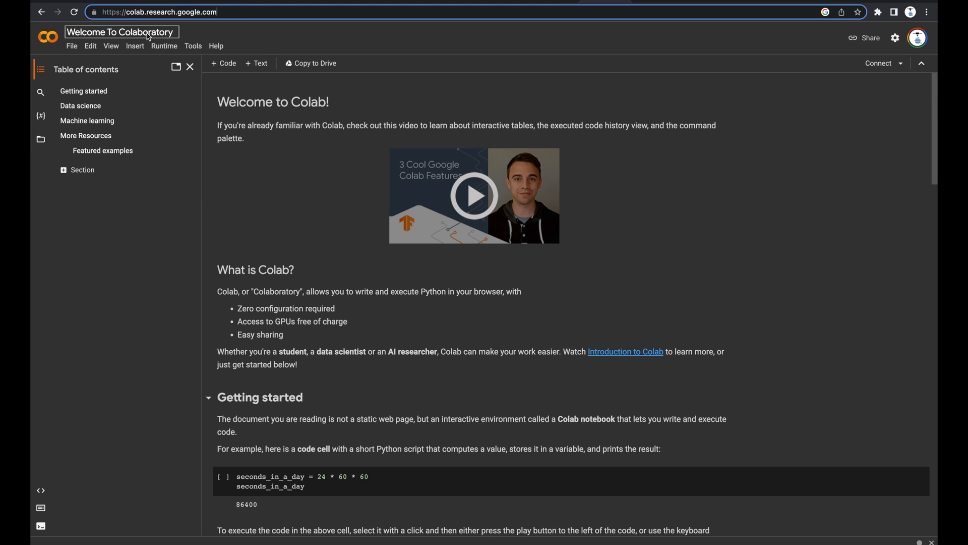
pyautogui.click(71, 45)
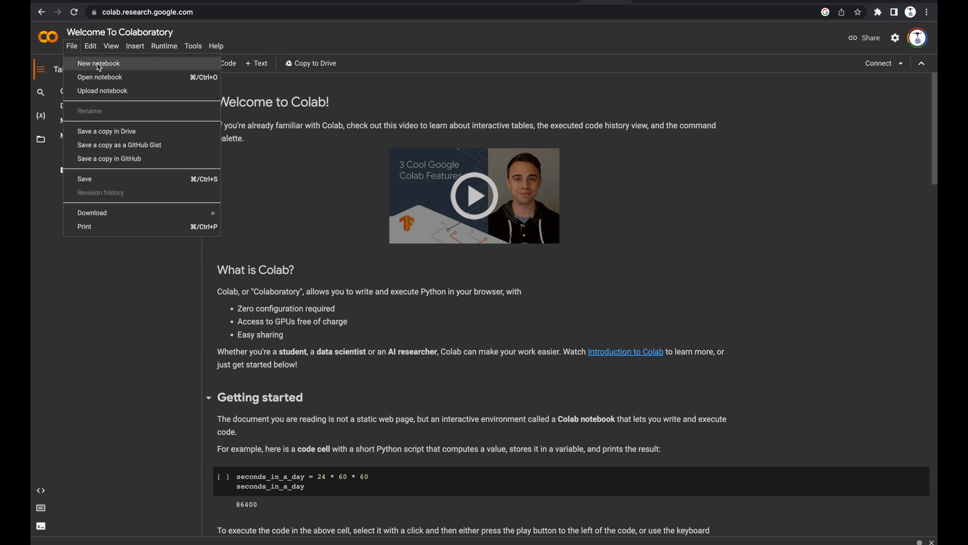
# Create a new blank notebook and reach its notebook settings via the Edit menu
pyautogui.click(98, 63)
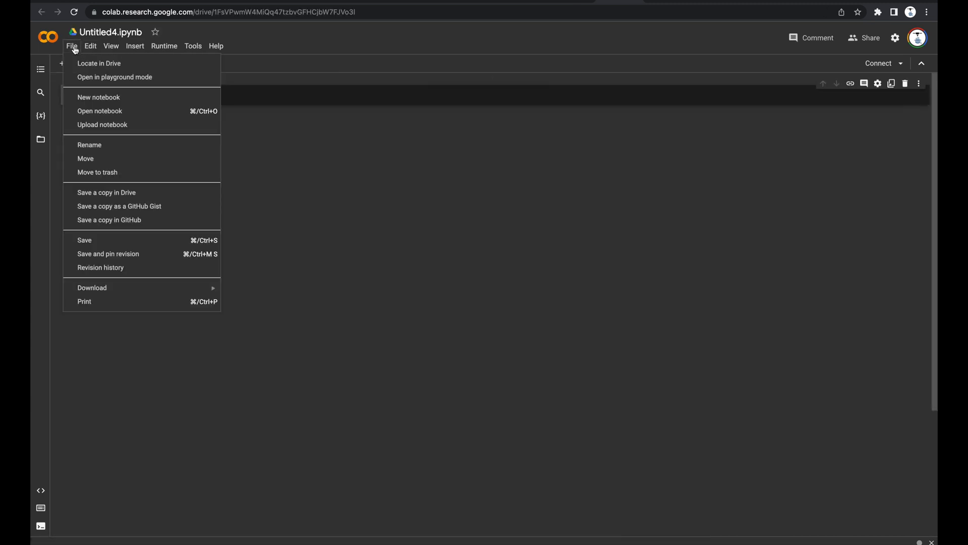
pyautogui.click(89, 46)
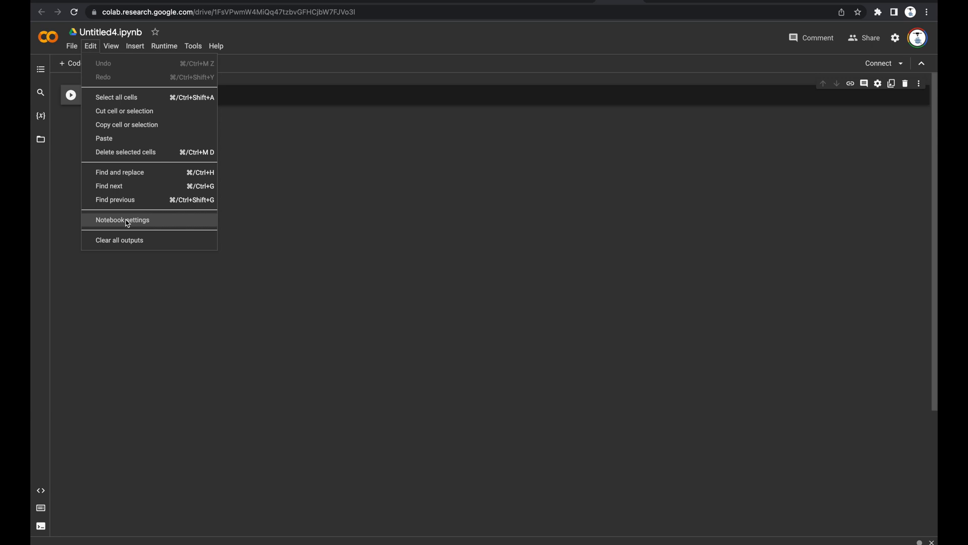
pyautogui.click(122, 219)
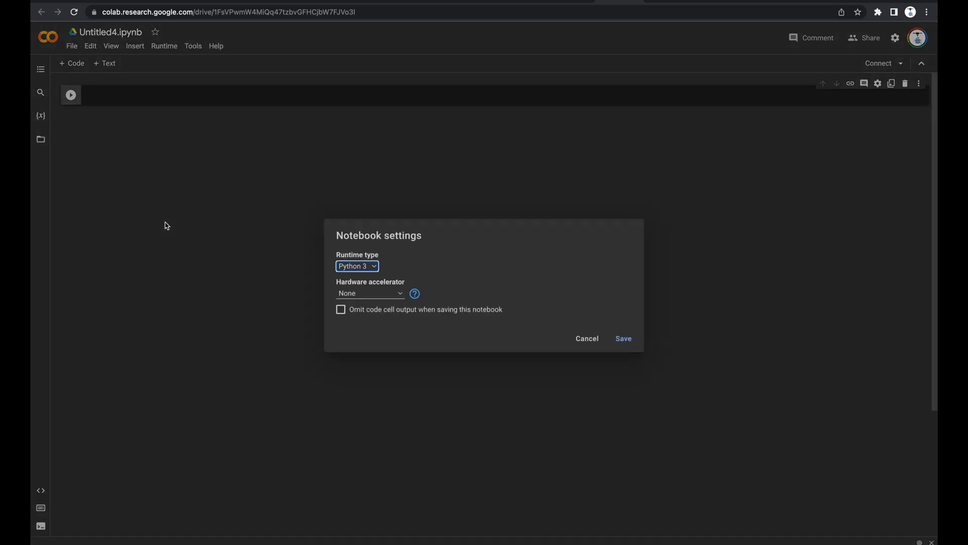
# Set the hardware accelerator to a T4 GPU and save the setting
pyautogui.click(369, 292)
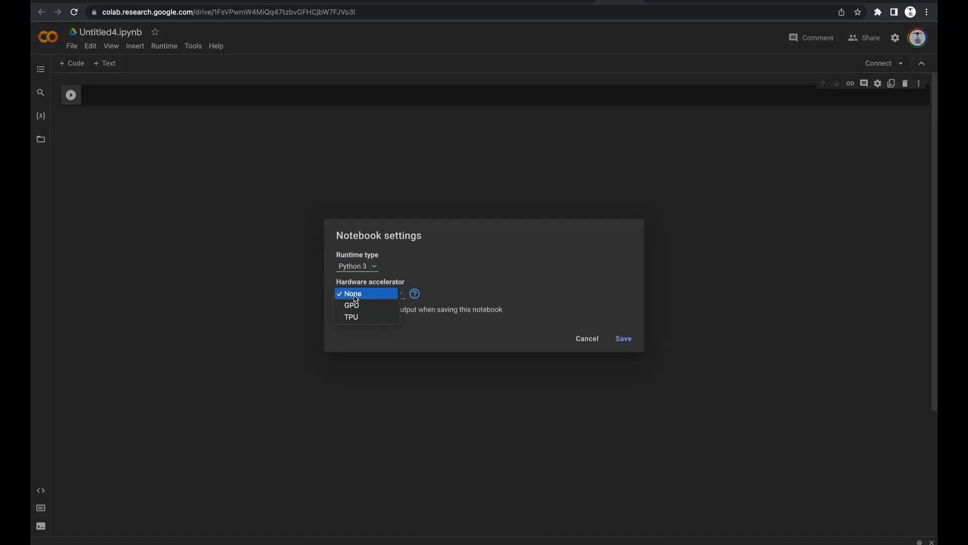
pyautogui.moveTo(365, 305)
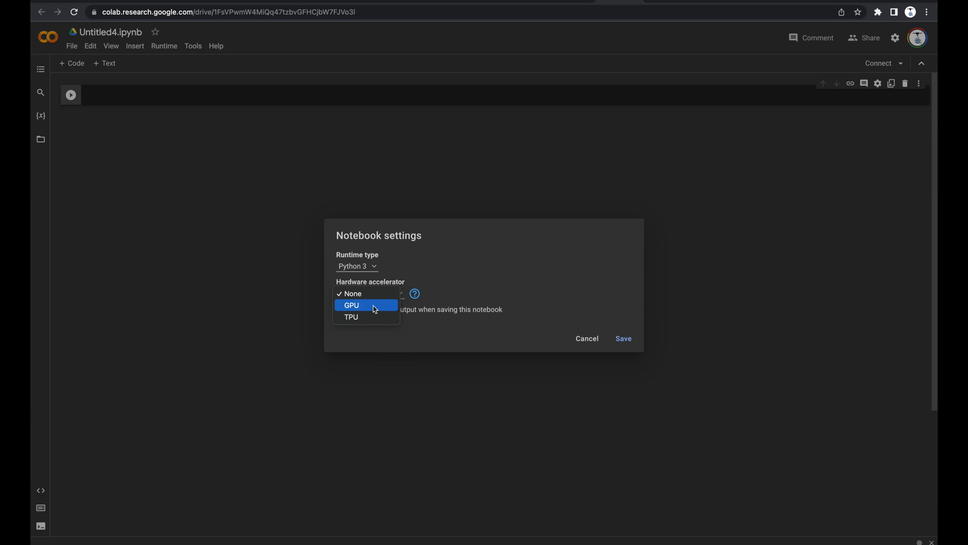
pyautogui.click(351, 305)
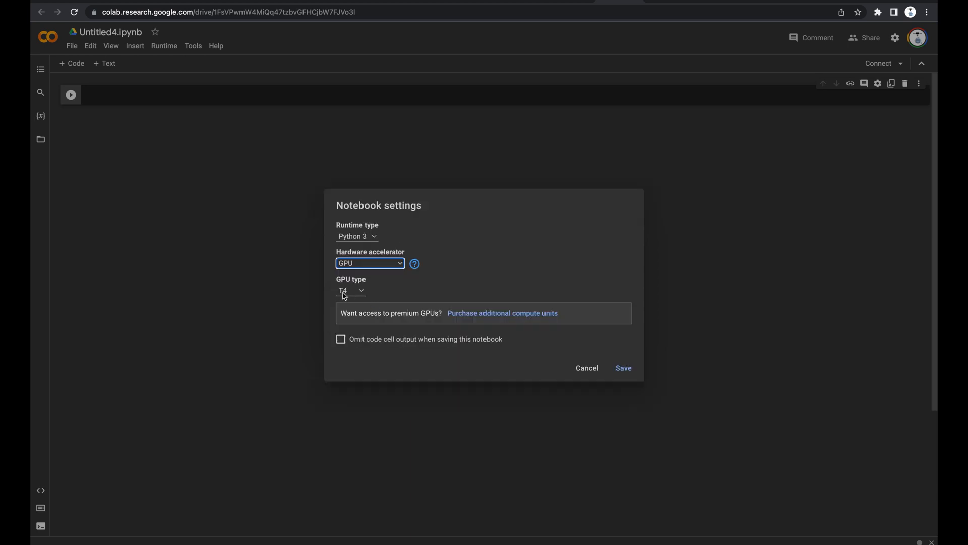
pyautogui.moveTo(623, 368)
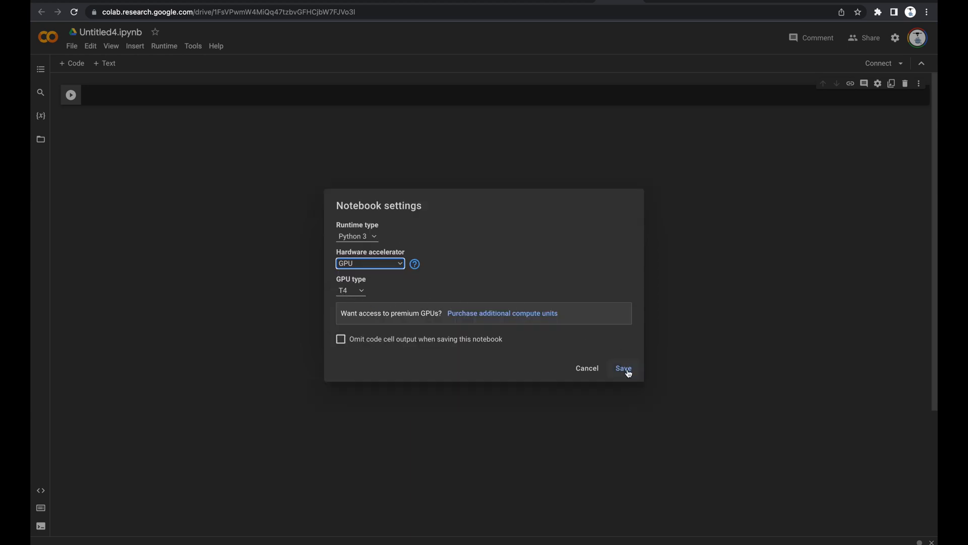
pyautogui.click(624, 368)
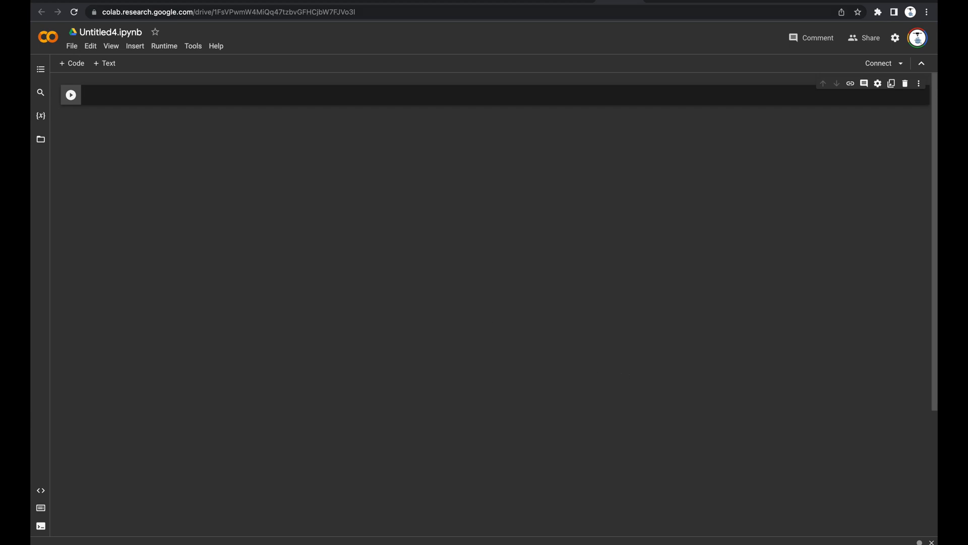
pyautogui.moveTo(208, 97)
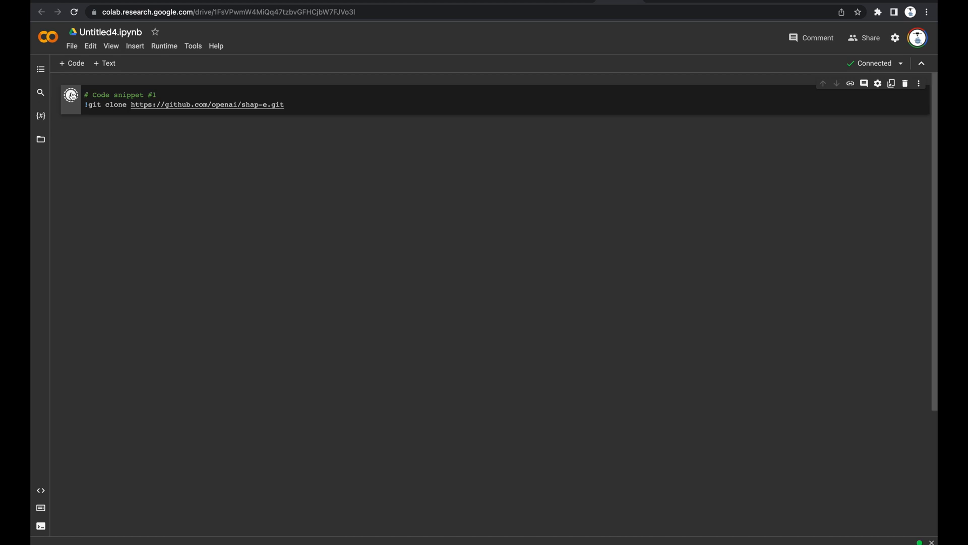
# Run the cells that clone shap-e and change into its directory, adding new code cells
pyautogui.click(70, 100)
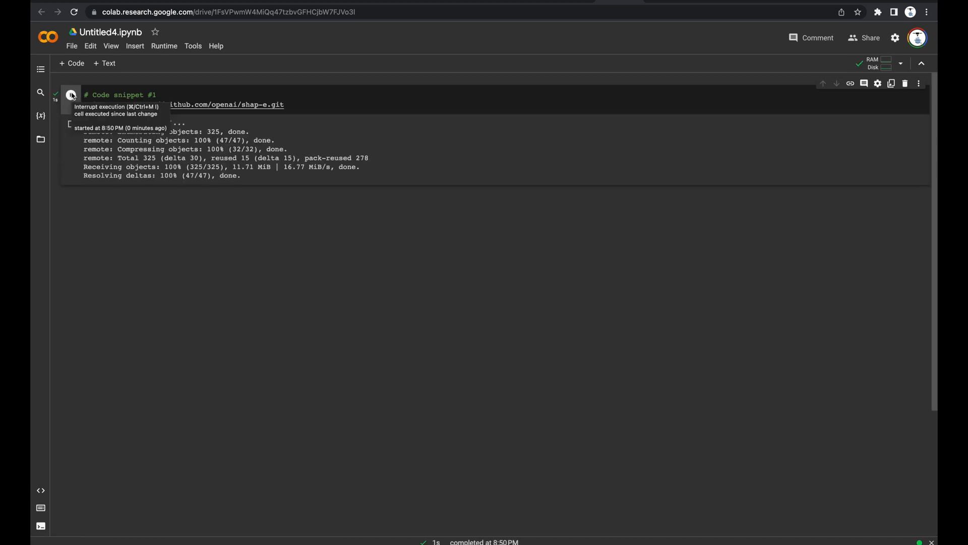
pyautogui.moveTo(71, 151)
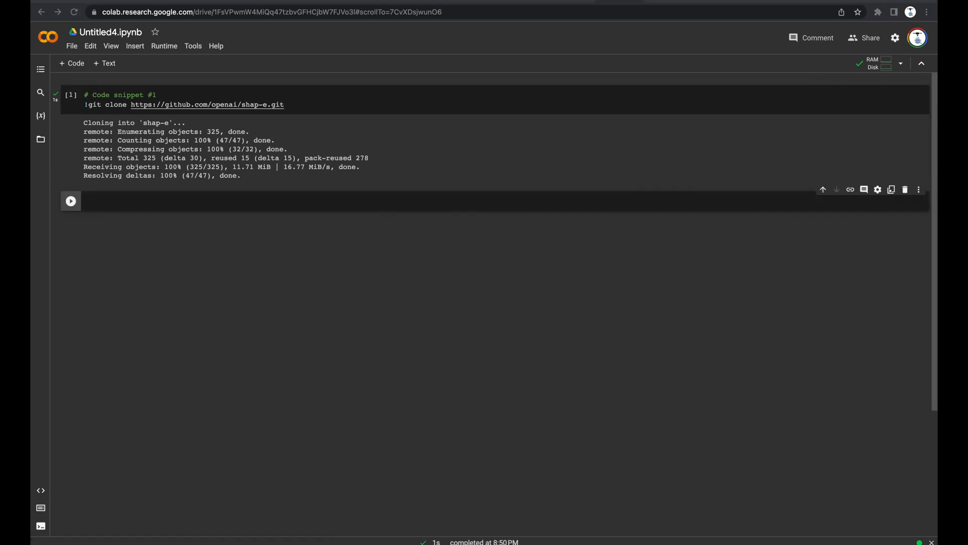
pyautogui.click(135, 201)
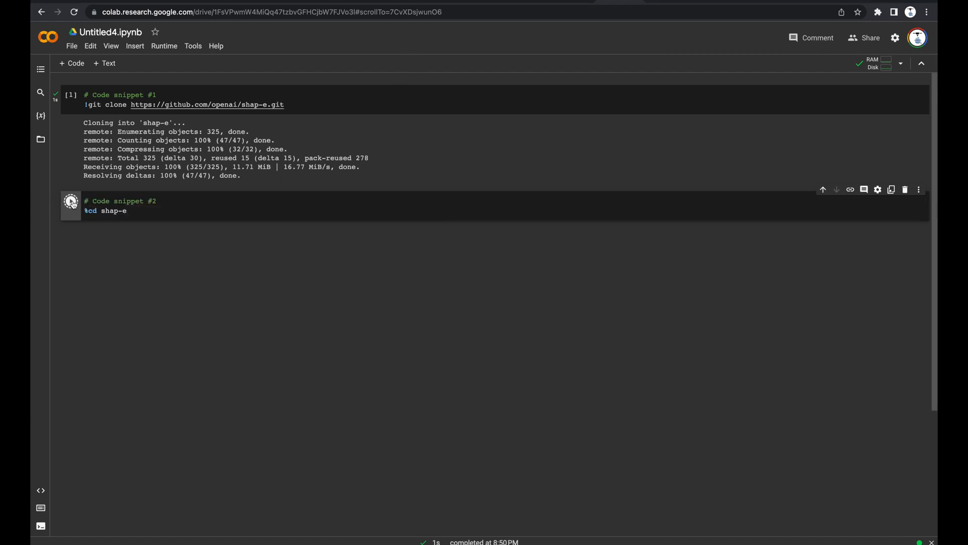
pyautogui.click(71, 205)
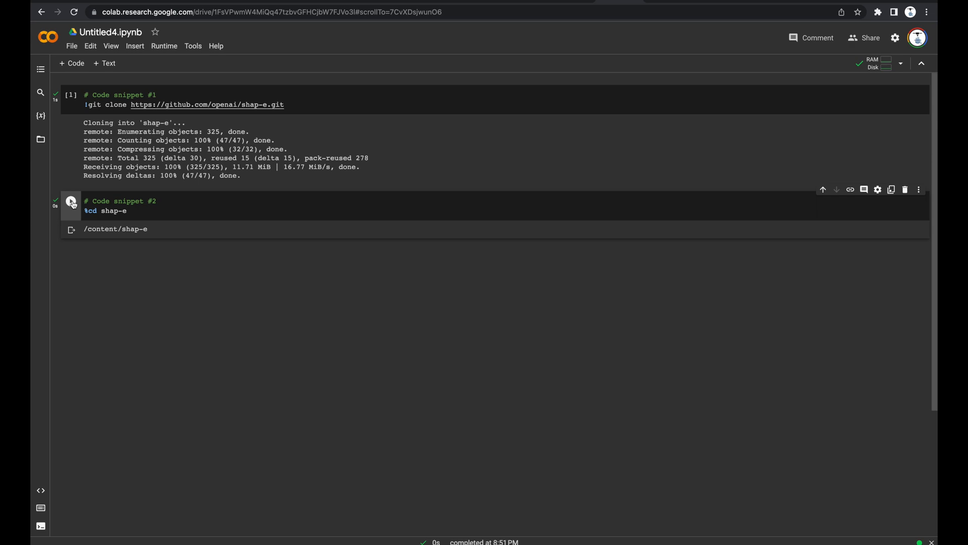
pyautogui.click(71, 203)
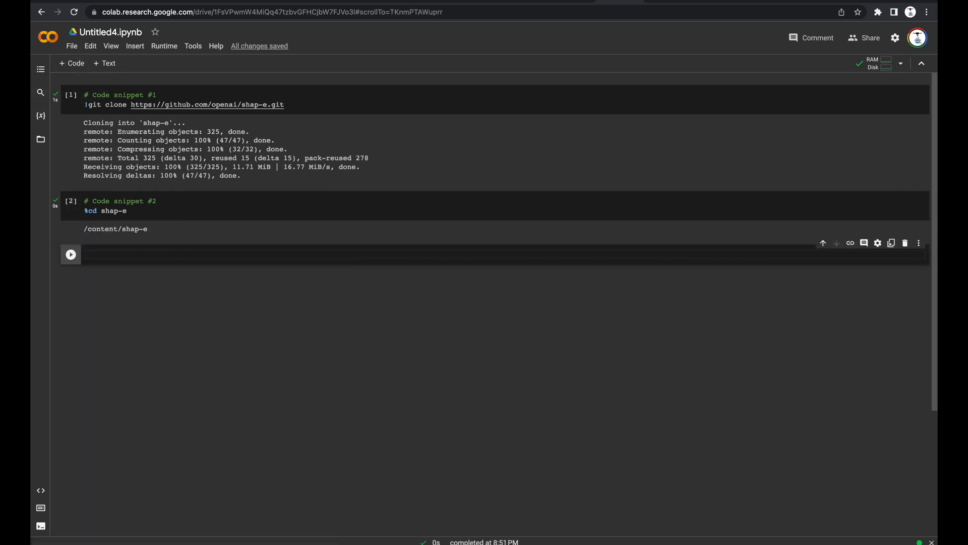
pyautogui.click(71, 254)
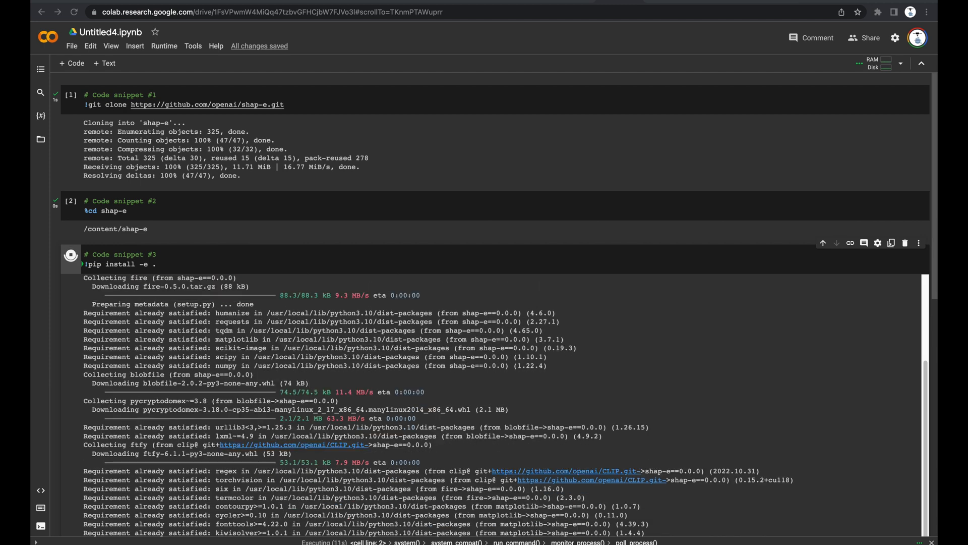
# Run the device-selection cell (cuda if available else cpu) and the Shap-E model-loading cell
pyautogui.scroll(-3)
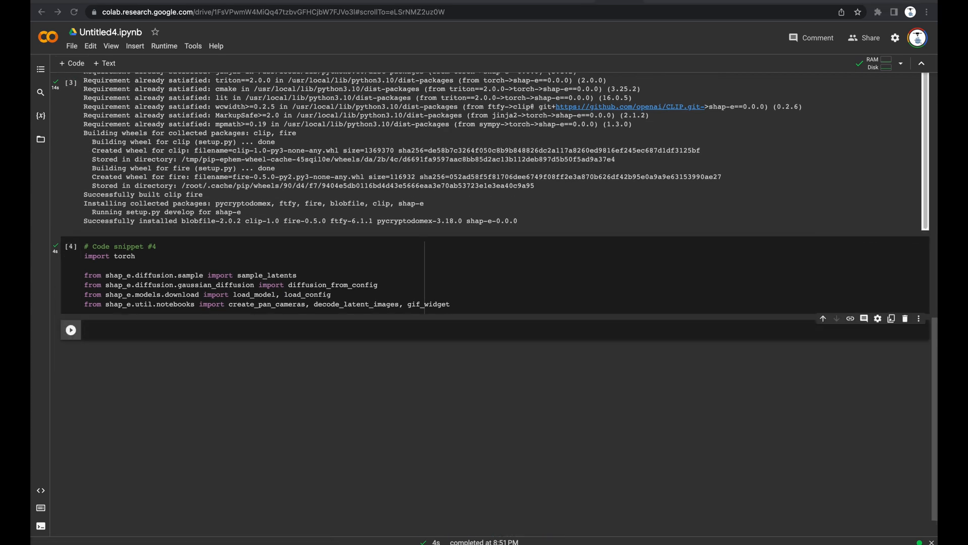
pyautogui.click(71, 329)
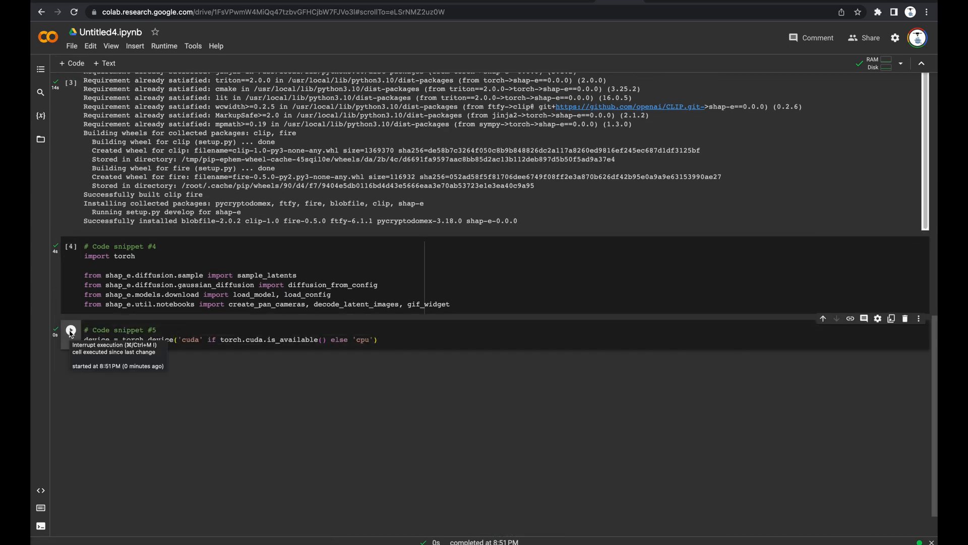
pyautogui.click(70, 331)
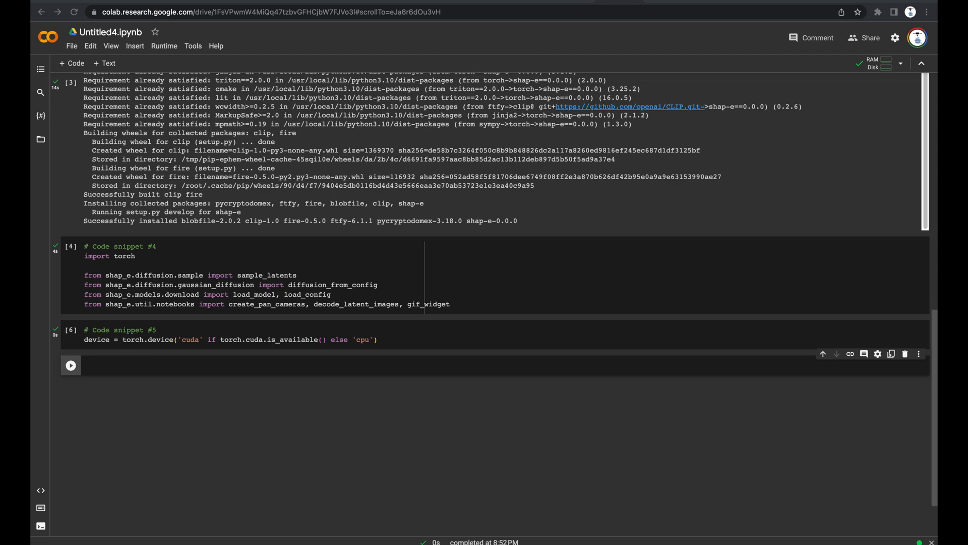
pyautogui.click(71, 366)
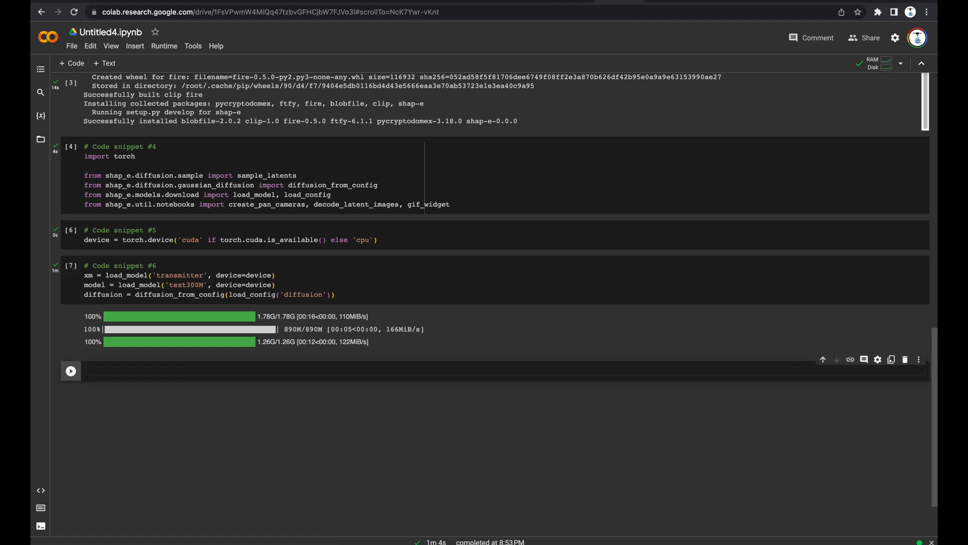
# Sample shark latents from the prompt 'shark' and scroll to the rendered previews
pyautogui.scroll(-3)
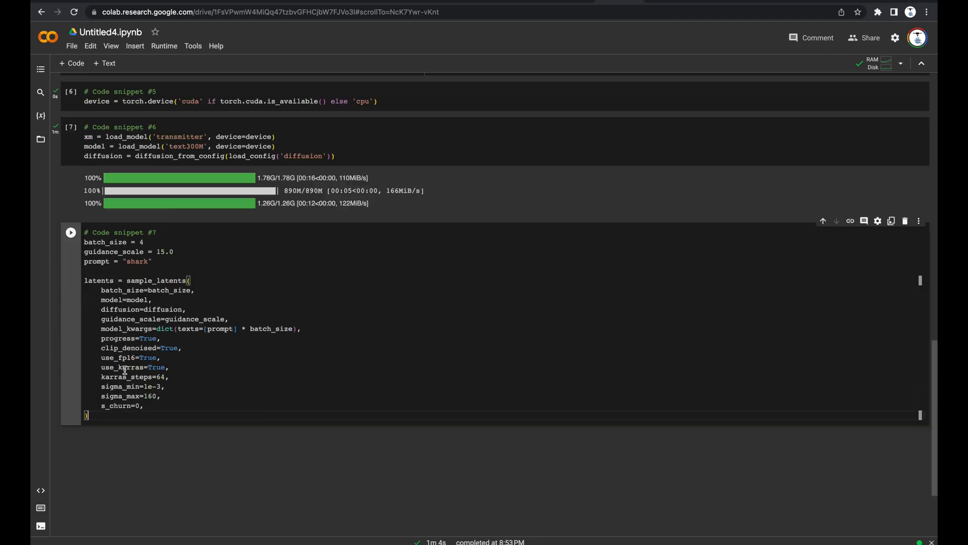
pyautogui.click(71, 224)
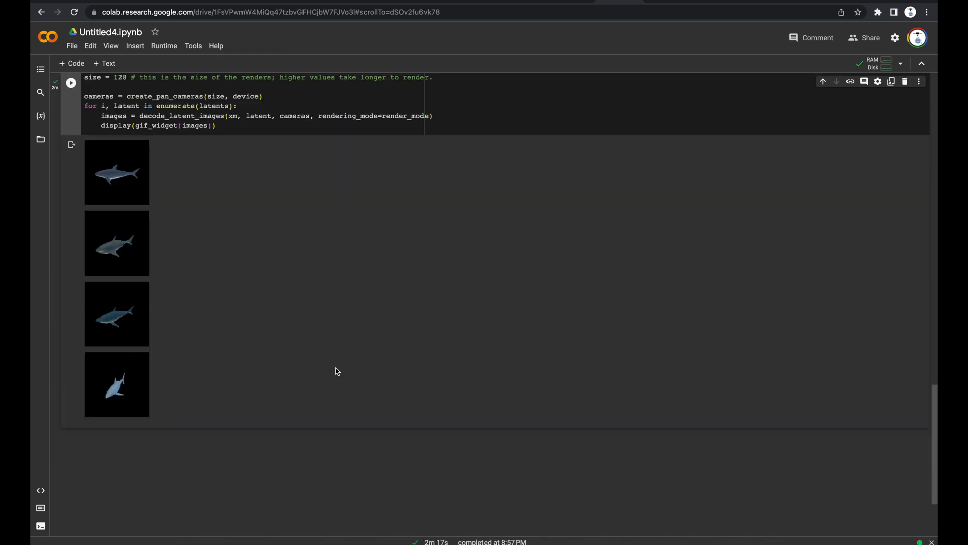
pyautogui.scroll(-3)
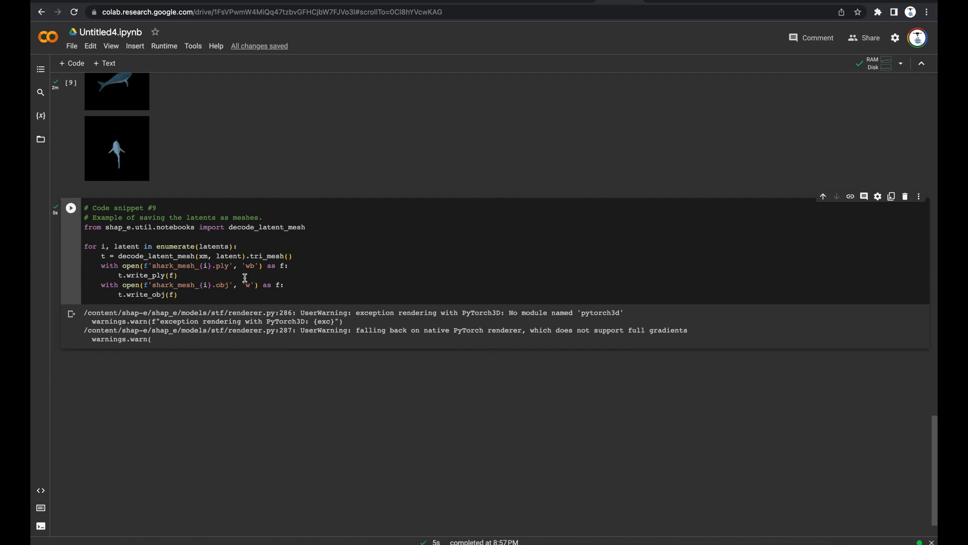
# Show the session files and expand the shap-e folder with the saved shark meshes
pyautogui.click(40, 139)
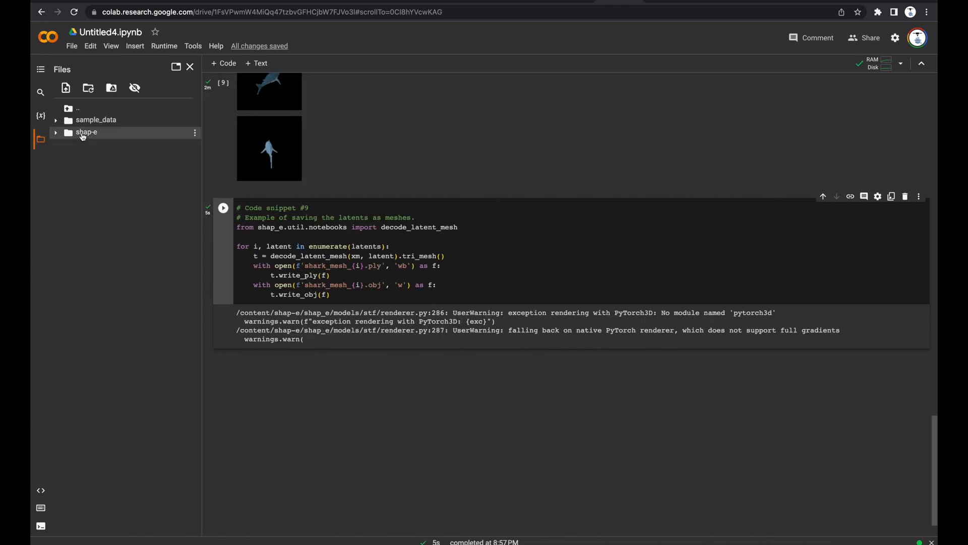
pyautogui.click(56, 131)
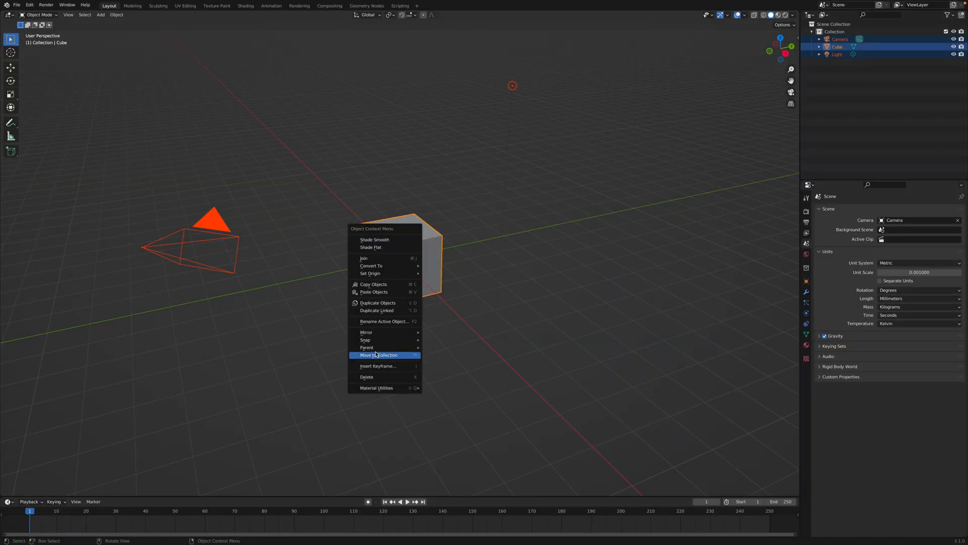
# Delete the default scene objects and import shark_mesh_0, enlarged into the scene
pyautogui.click(366, 376)
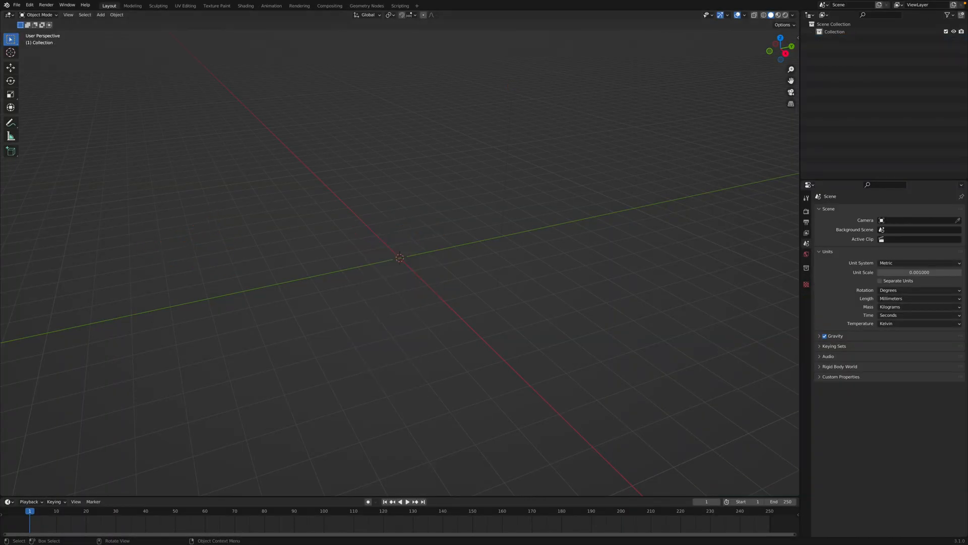
pyautogui.click(17, 5)
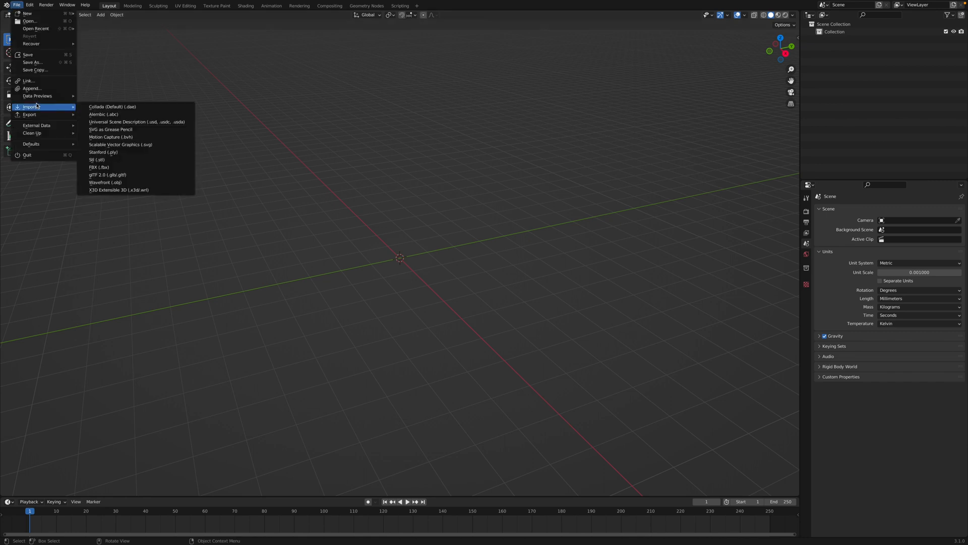
pyautogui.moveTo(103, 153)
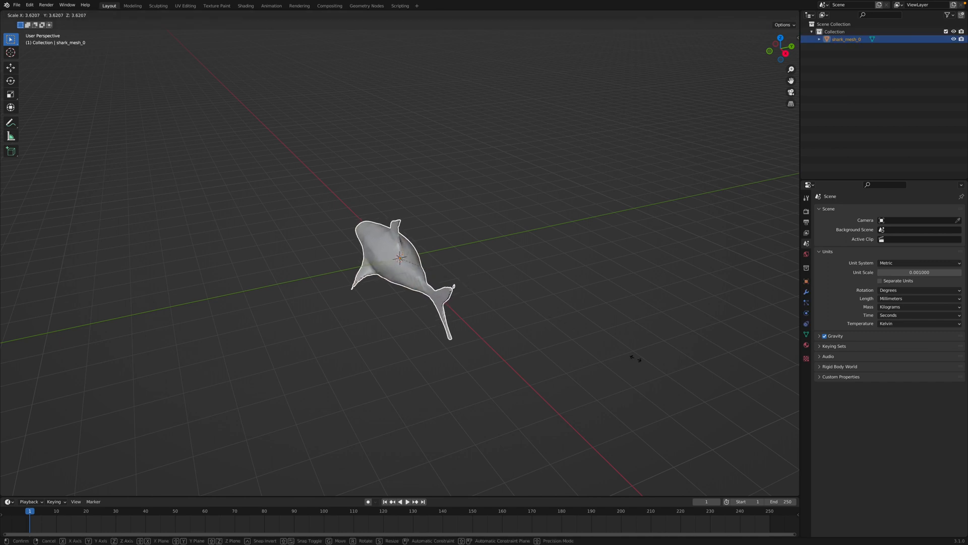
pyautogui.click(399, 258)
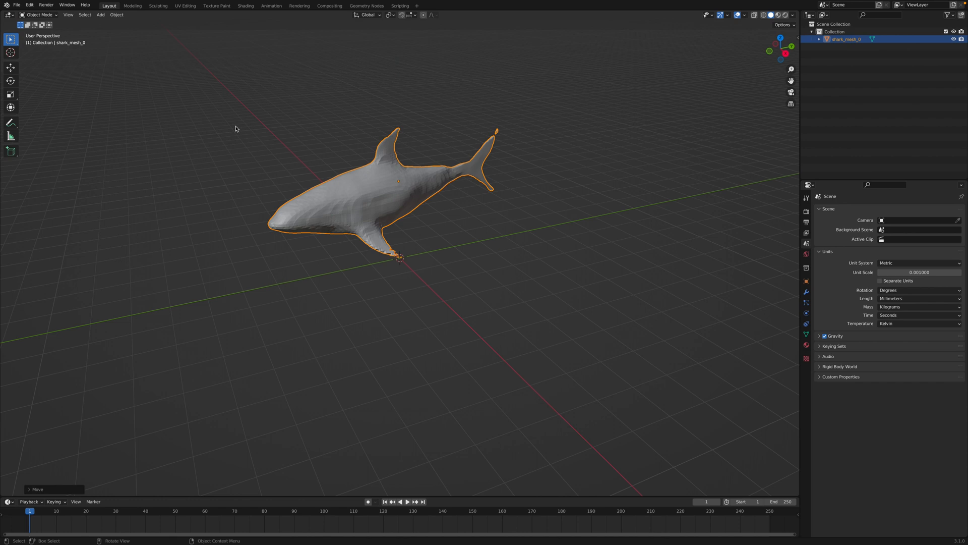
# Switch the shark into Vertex Paint mode to show its vertex colours
pyautogui.click(40, 14)
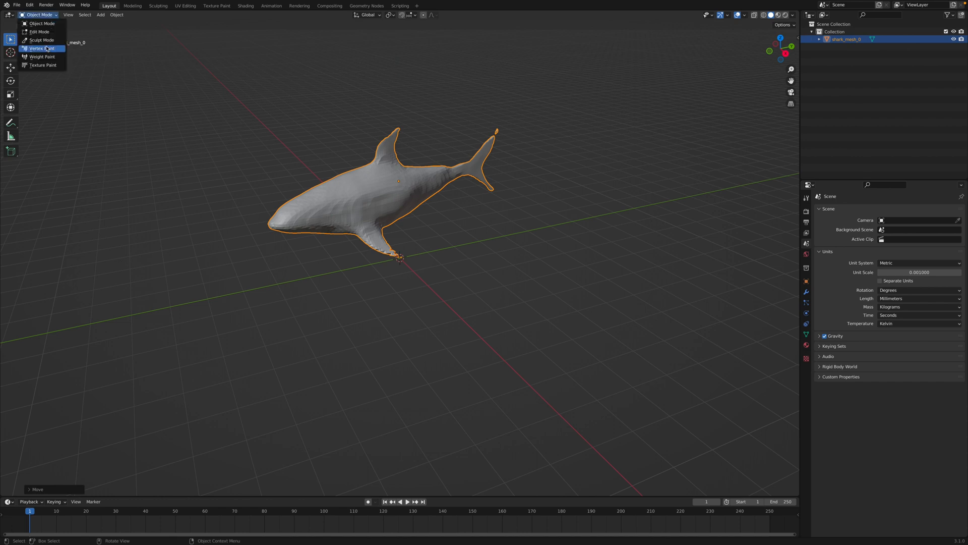
pyautogui.click(42, 49)
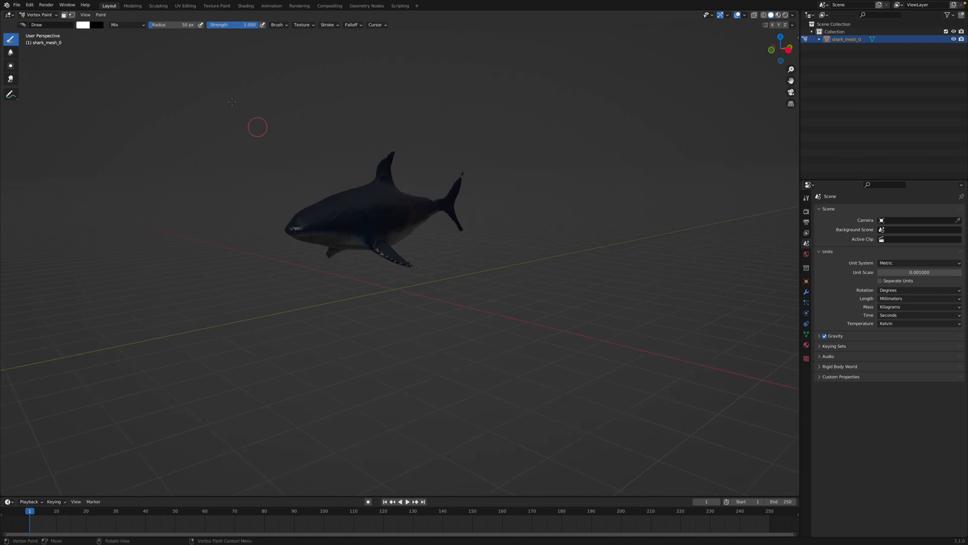
pyautogui.click(159, 6)
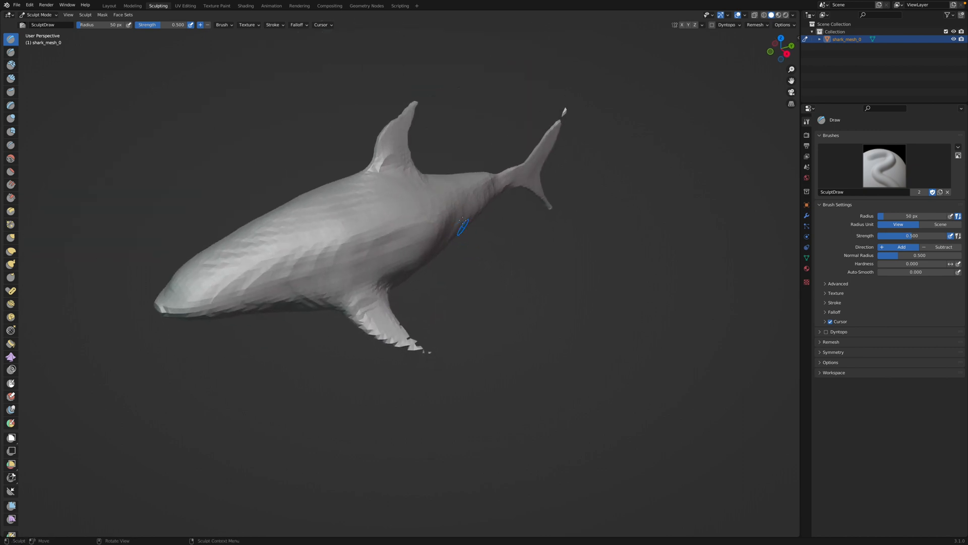
# Remesh the shark into an even surface and set the Smooth brush strength to about 0.29
pyautogui.click(754, 25)
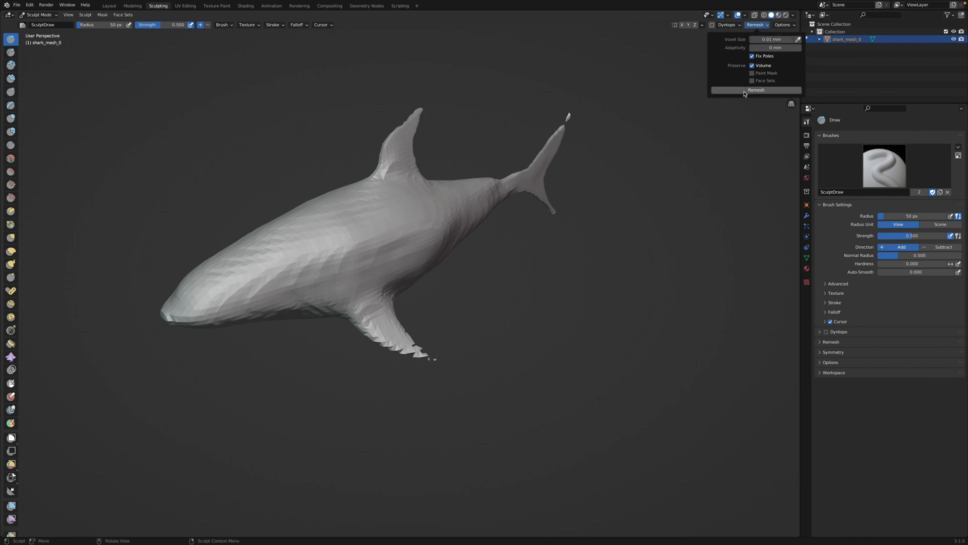
pyautogui.click(755, 90)
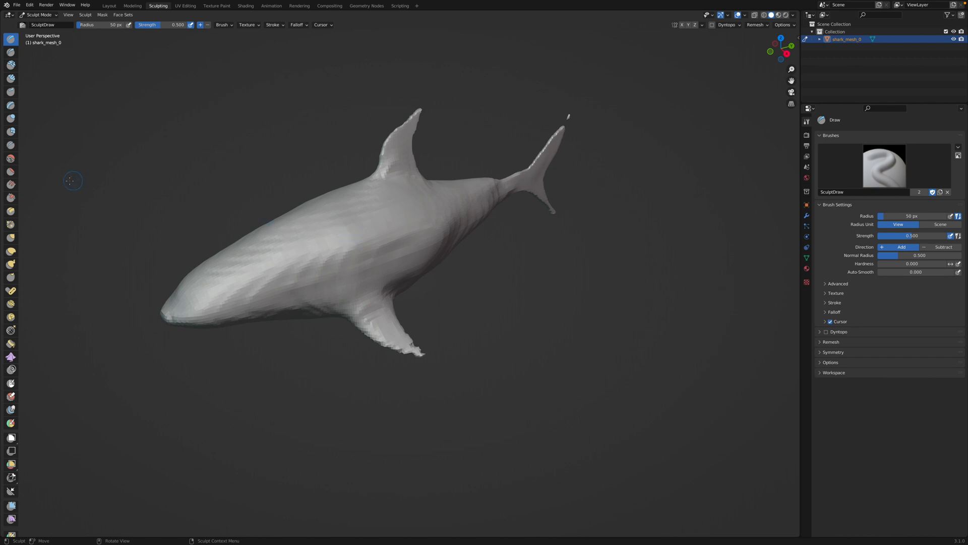
pyautogui.click(11, 159)
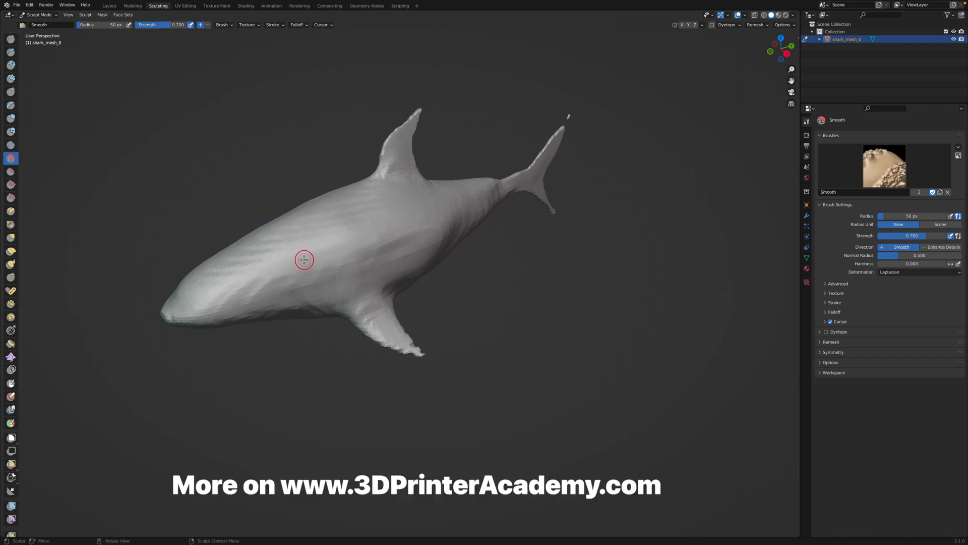
pyautogui.moveTo(186, 24); pyautogui.dragTo(164, 24)
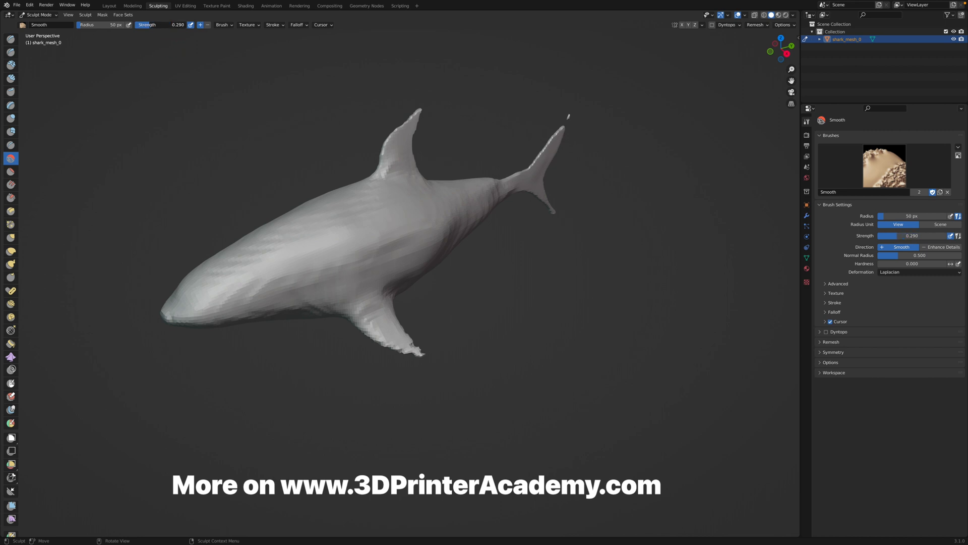